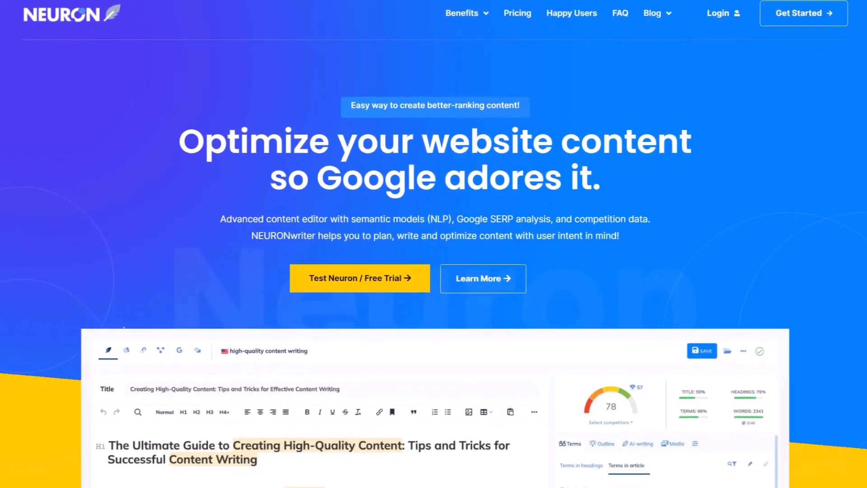
Review the top-10 Google competitor list and proceed with Next to build the guidelines.
{"action": "scroll", "scroll_direction": "down", "scroll_amount": 3}
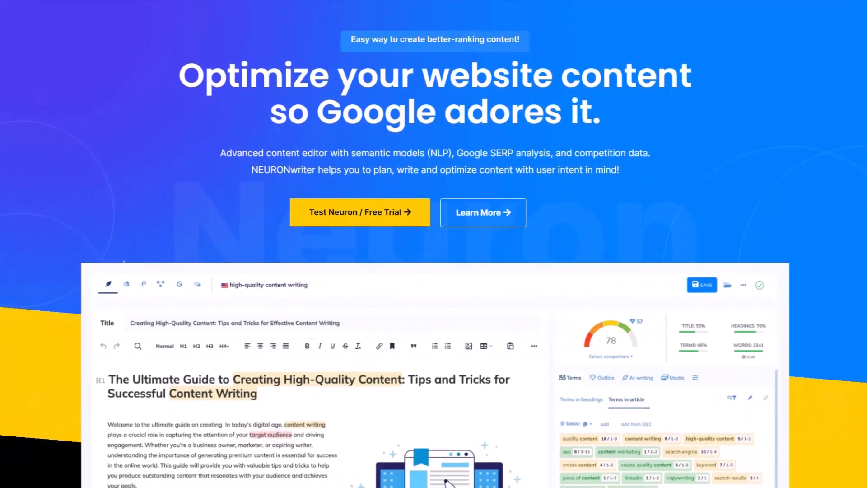
{"action": "scroll", "scroll_direction": "down", "scroll_amount": 3}
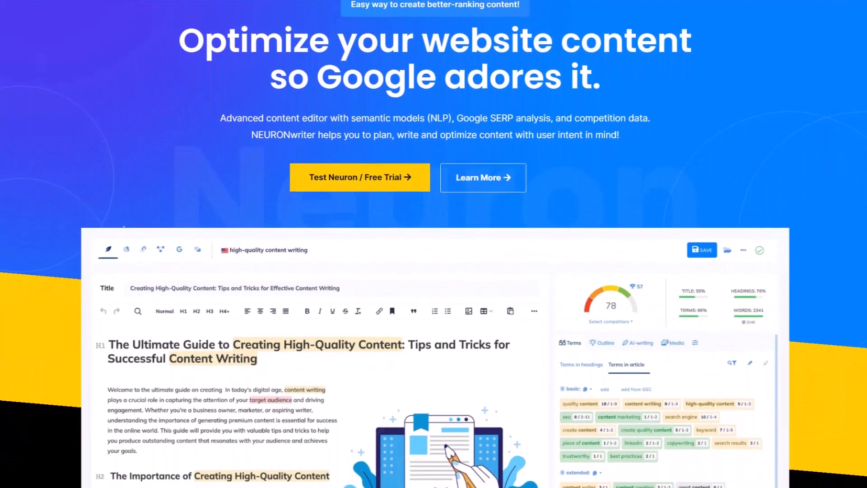
{"action": "scroll", "scroll_direction": "down", "scroll_amount": 3}
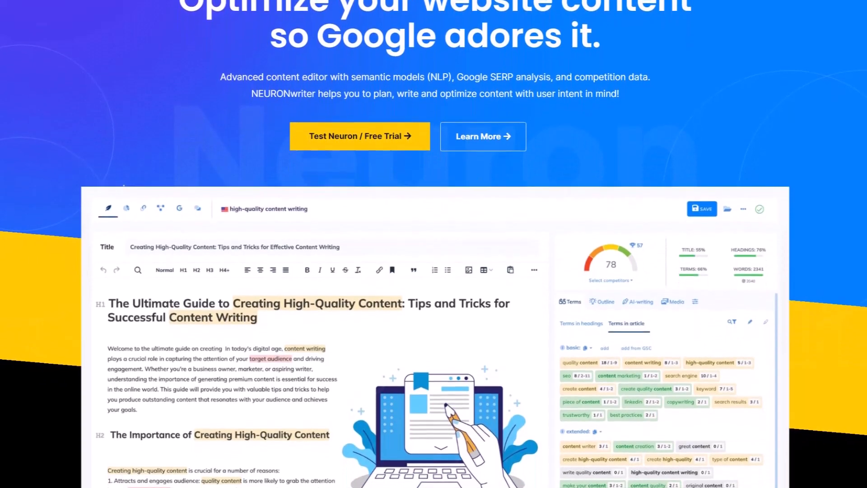
{"action": "scroll", "scroll_direction": "down", "scroll_amount": 3}
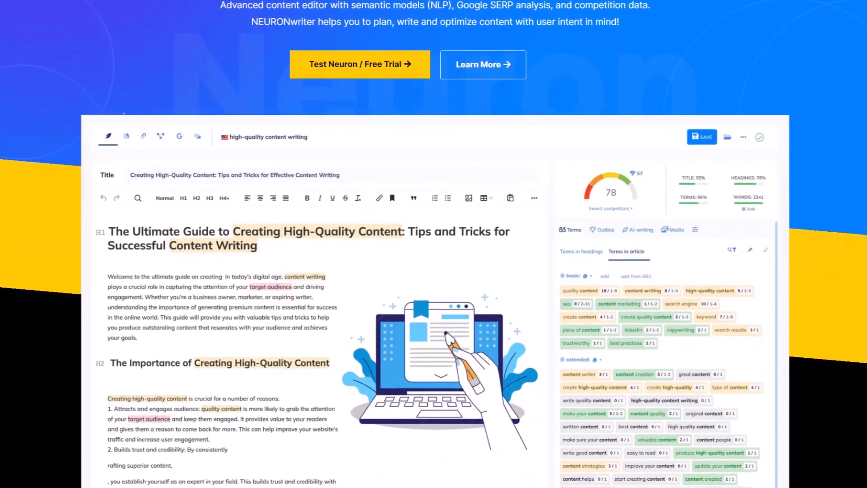
{"action": "scroll", "scroll_direction": "down", "scroll_amount": 3}
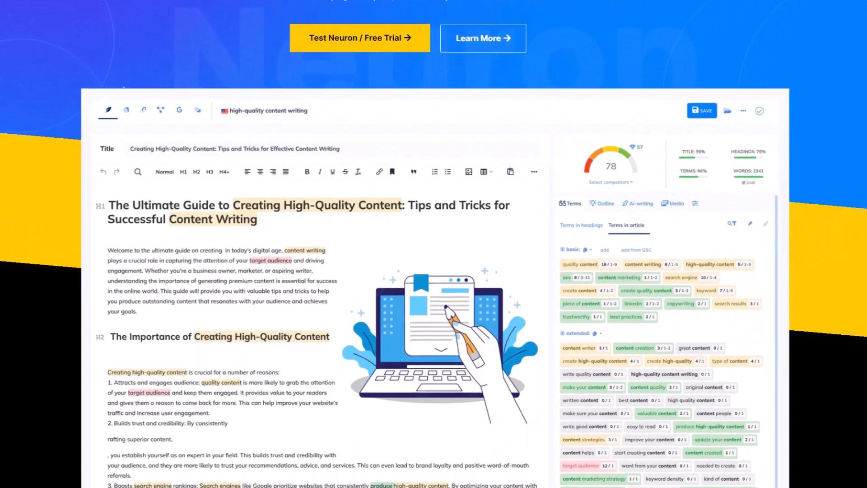
{"action": "scroll", "scroll_direction": "down", "scroll_amount": 3}
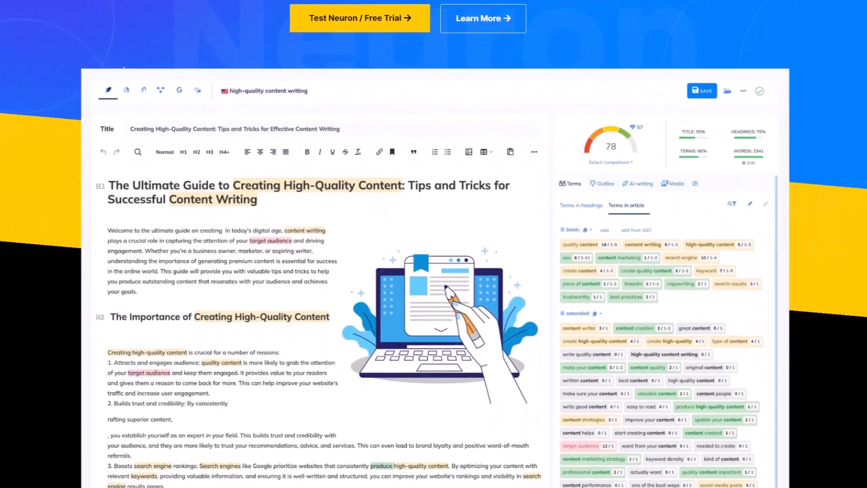
{"action": "scroll", "scroll_direction": "down", "scroll_amount": 3}
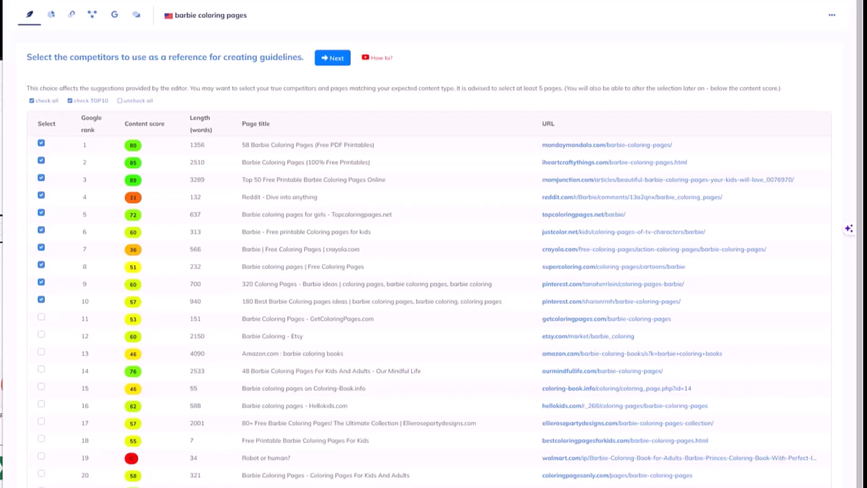
{"action": "mouse_move", "coordinate": [213, 153]}
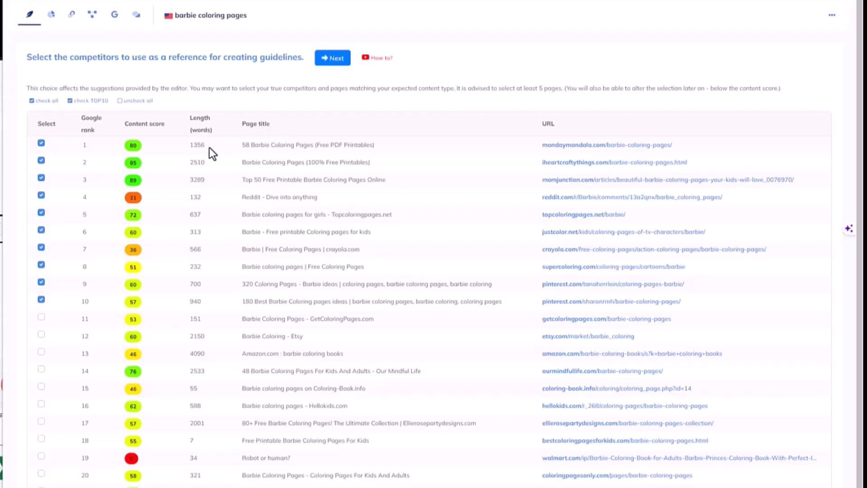
{"action": "mouse_move", "coordinate": [279, 284]}
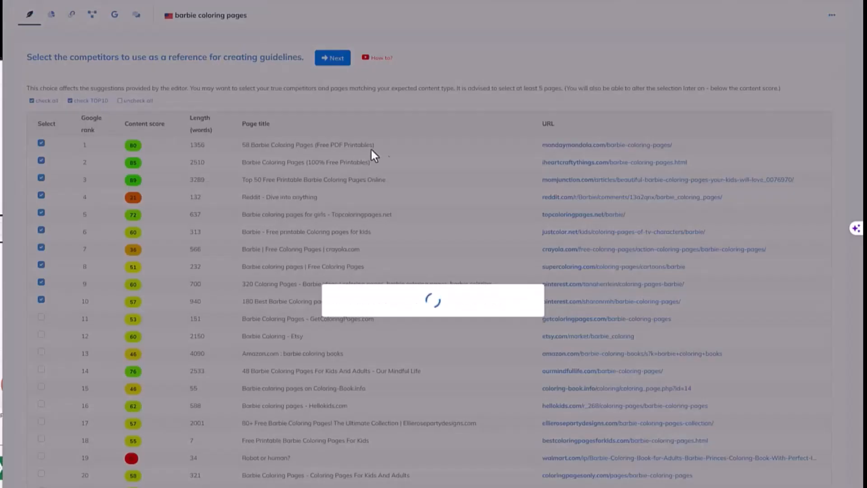
{"action": "mouse_move", "coordinate": [262, 167]}
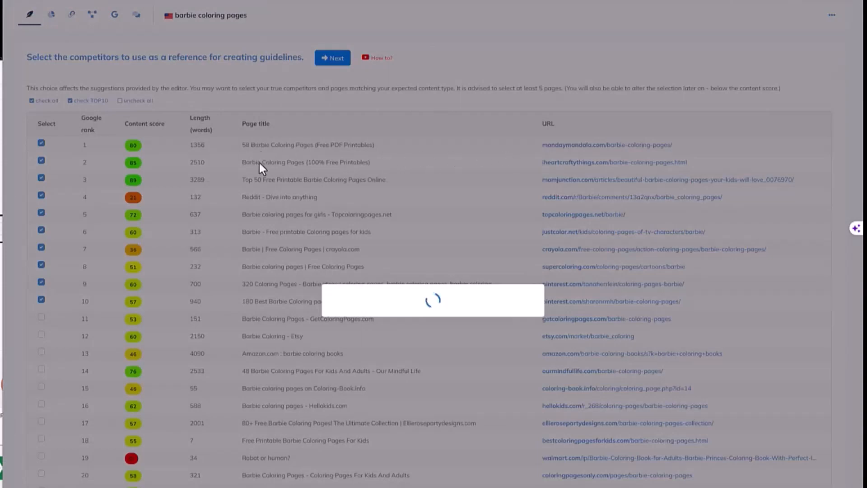
{"action": "left_click", "coordinate": [333, 58]}
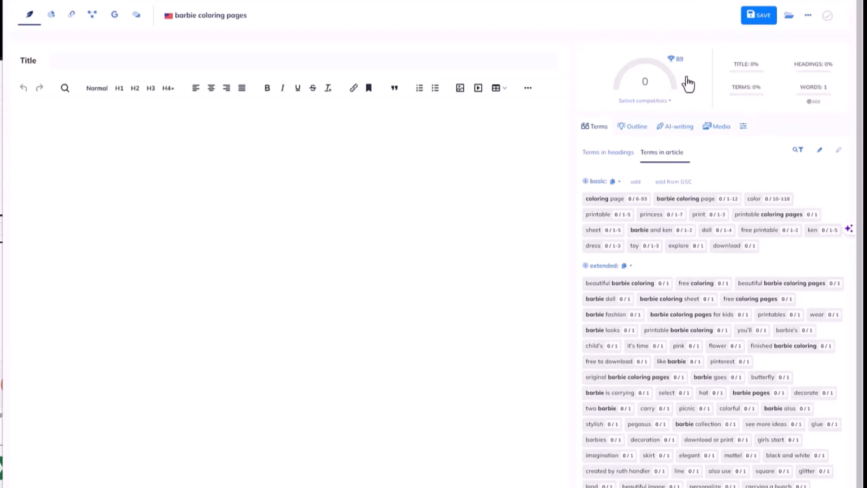
{"action": "mouse_move", "coordinate": [676, 59]}
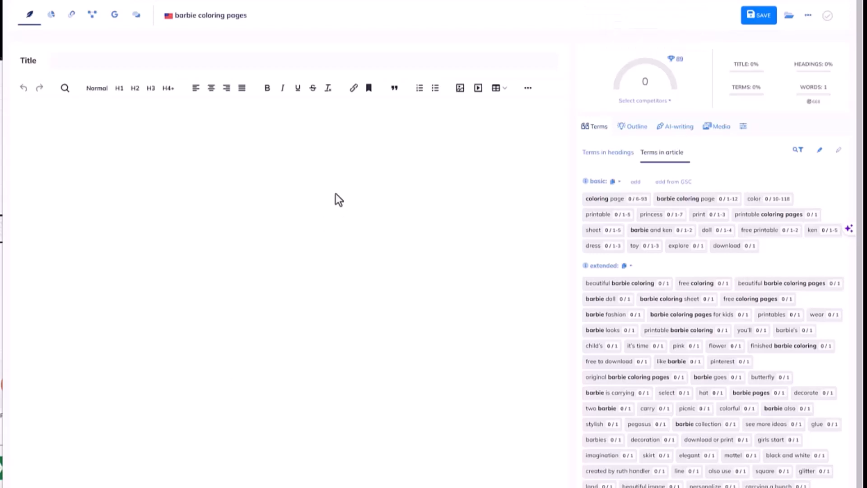
{"action": "mouse_move", "coordinate": [50, 62]}
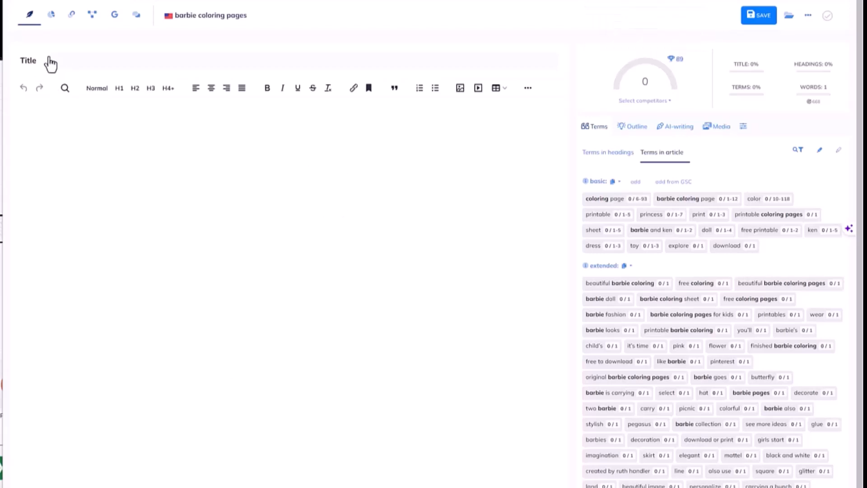
Bring up the title and meta description dialog from the editor's Title field.
{"action": "left_click", "coordinate": [51, 60]}
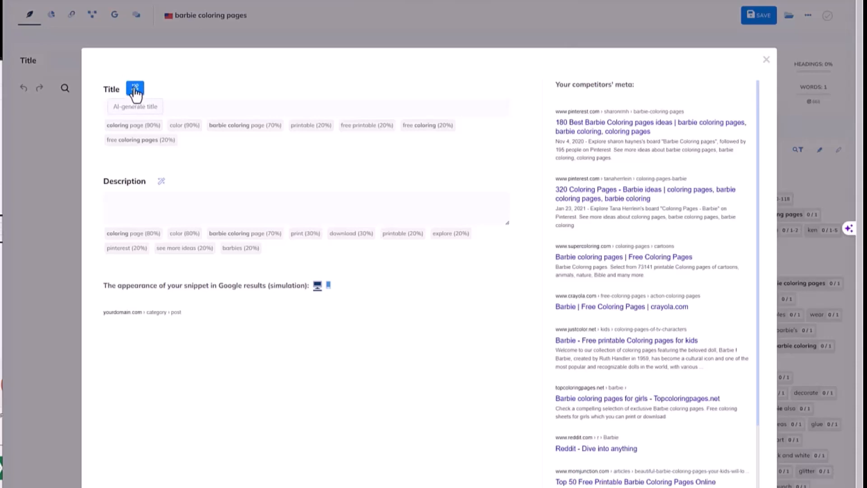
AI-generate the article title and meta description, lifting the content score to 21.
{"action": "left_click", "coordinate": [133, 90]}
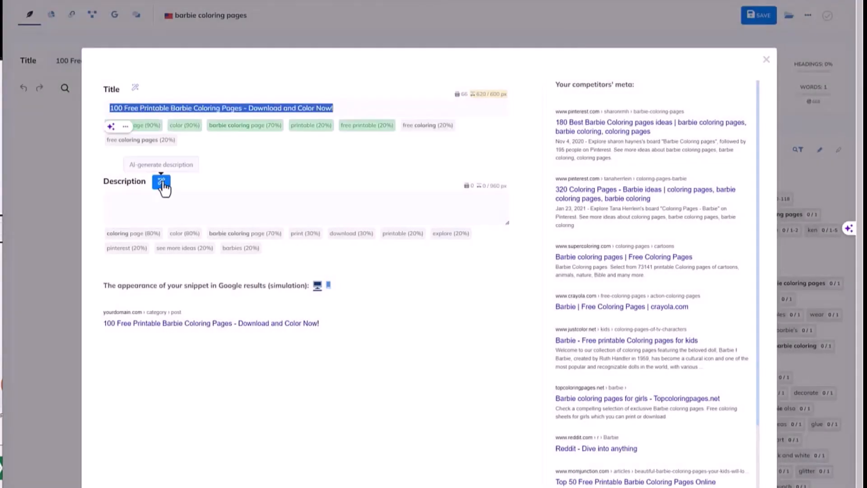
{"action": "left_click", "coordinate": [161, 182]}
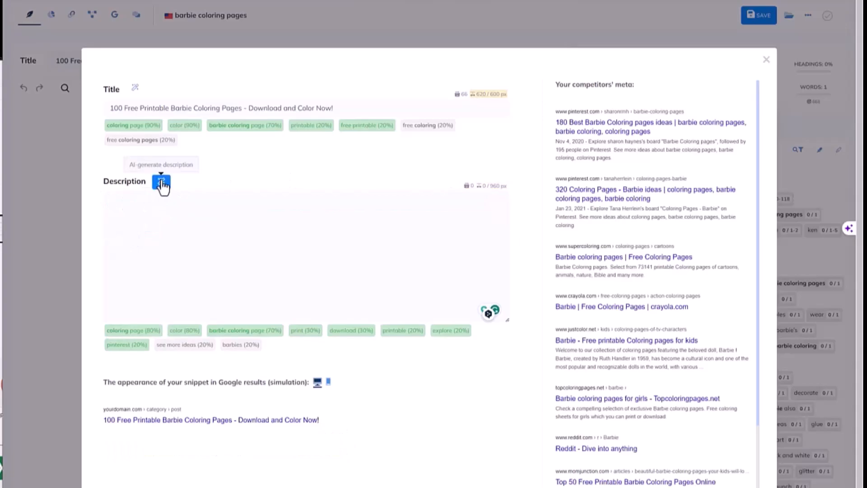
{"action": "left_click", "coordinate": [161, 183]}
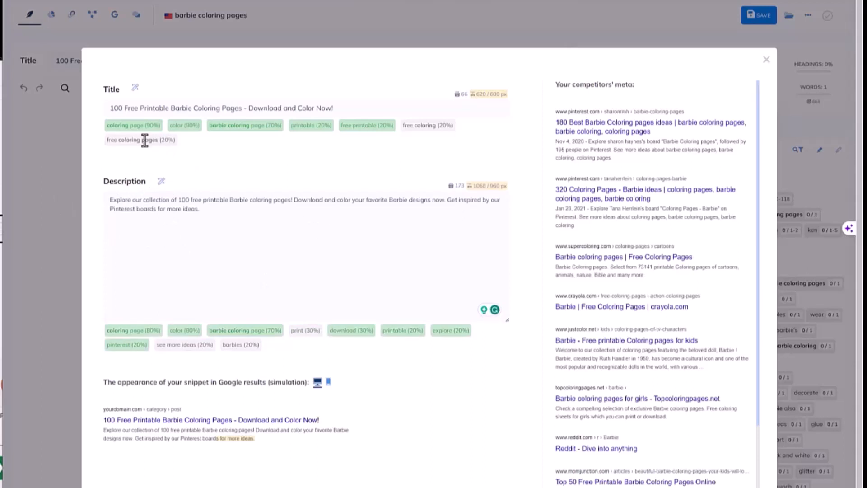
{"action": "mouse_move", "coordinate": [374, 124]}
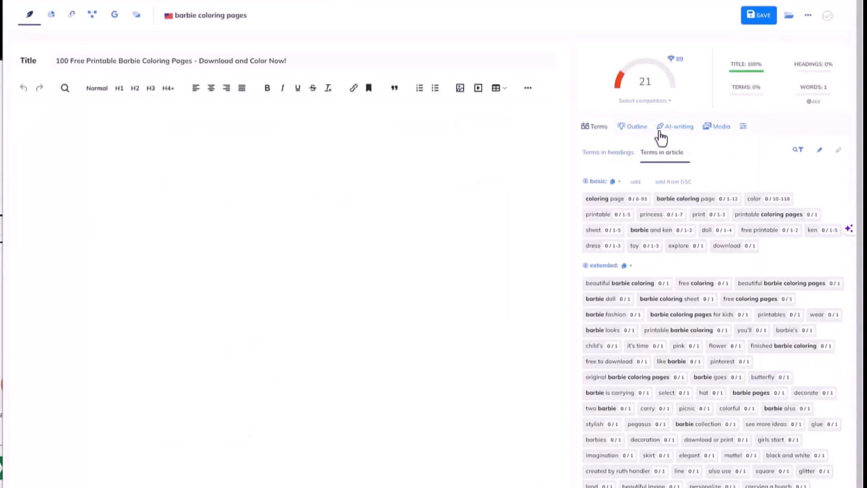
Run the One-click Long-form article template with the Barbie title, listed terms and neutral tone.
{"action": "left_click", "coordinate": [676, 126]}
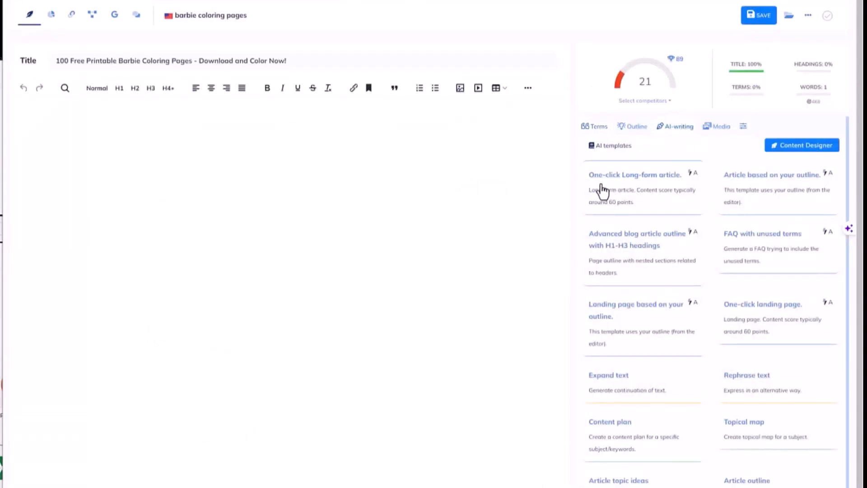
{"action": "left_click", "coordinate": [634, 174]}
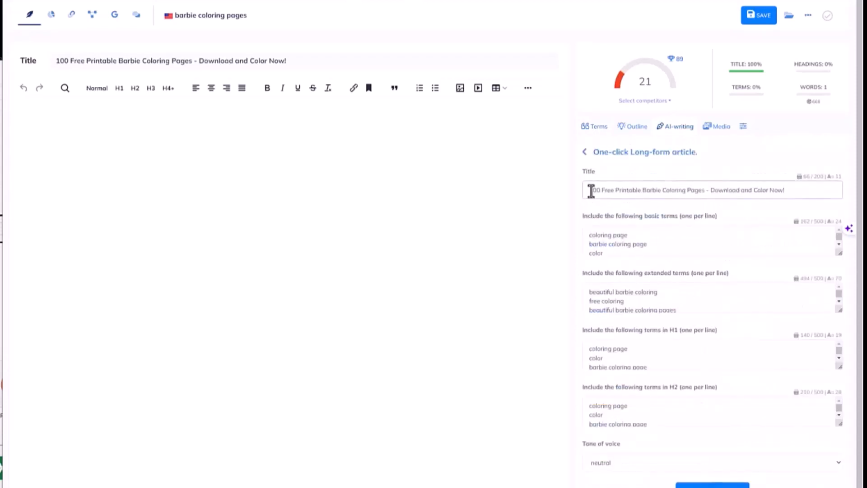
{"action": "left_click_drag", "start_coordinate": [605, 189], "coordinate": [785, 190]}
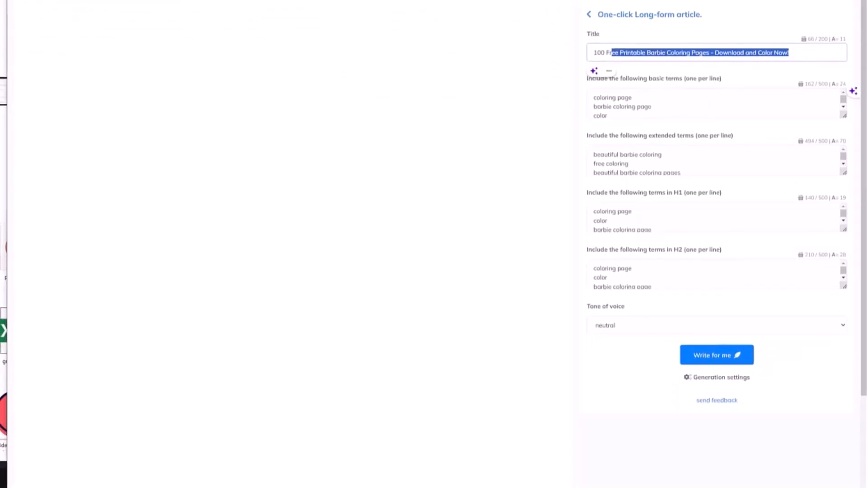
{"action": "mouse_move", "coordinate": [711, 365]}
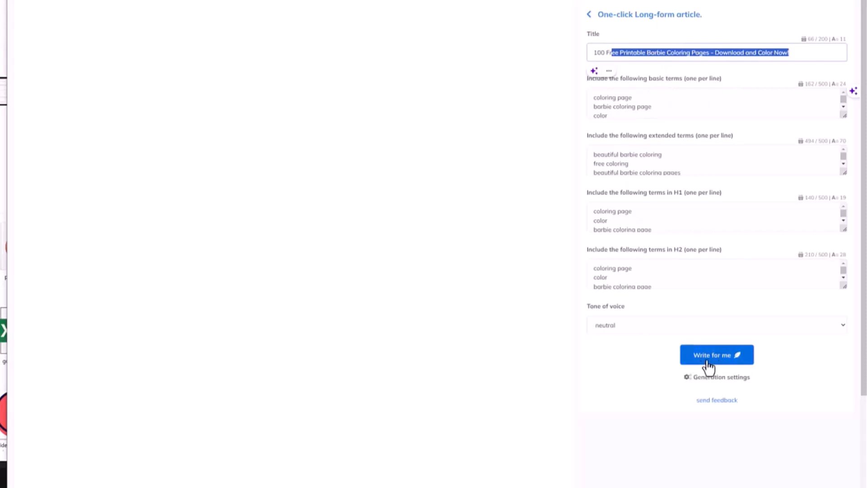
{"action": "left_click", "coordinate": [716, 353]}
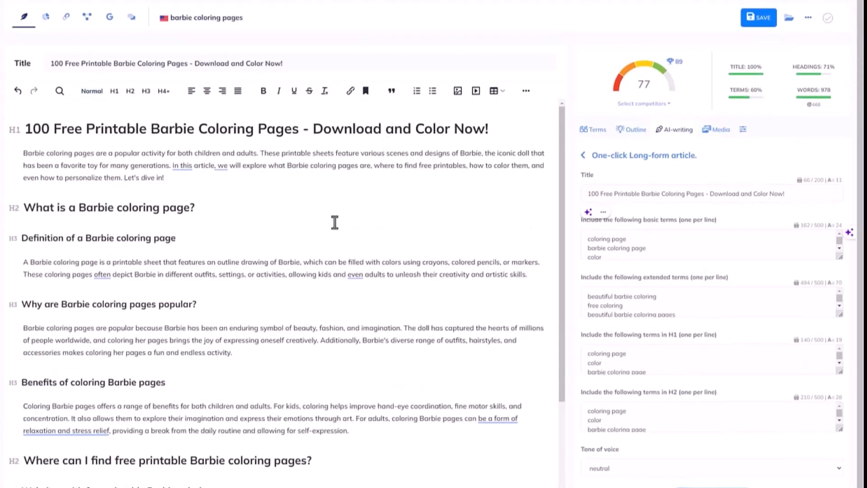
{"action": "mouse_move", "coordinate": [672, 139]}
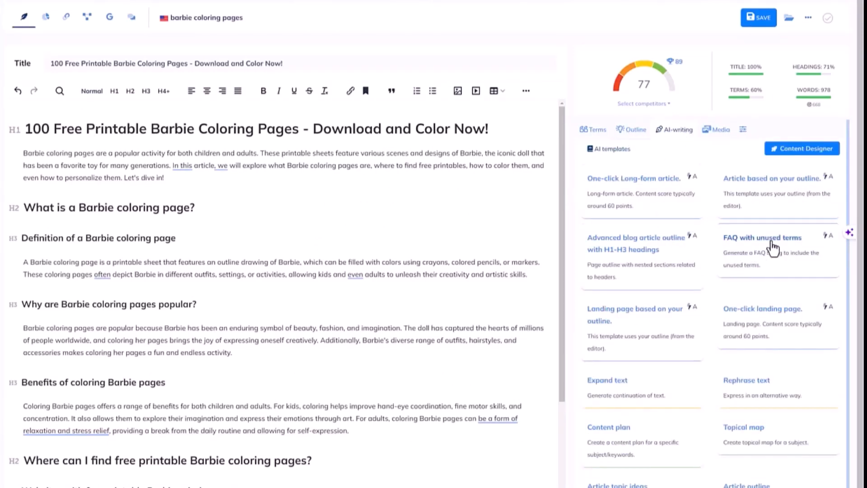
Generate an FAQ from unused terms with GPT-4 at high creativity, reaching score 89.
{"action": "left_click", "coordinate": [763, 237]}
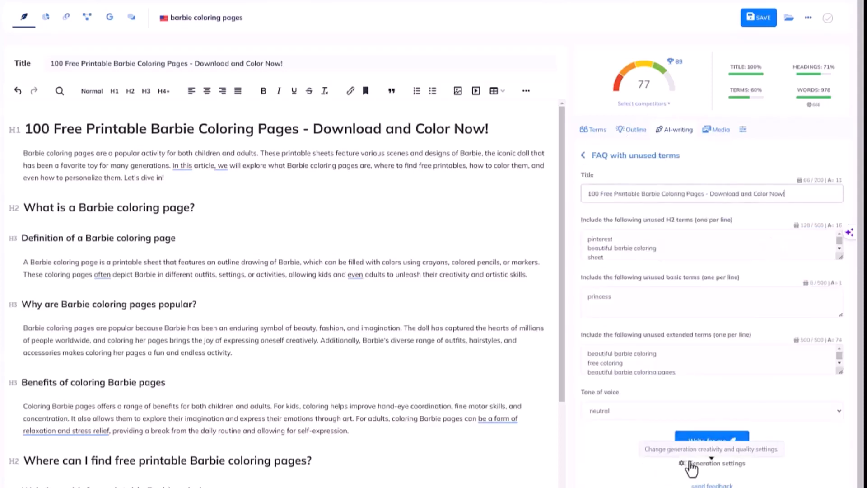
{"action": "left_click", "coordinate": [690, 462]}
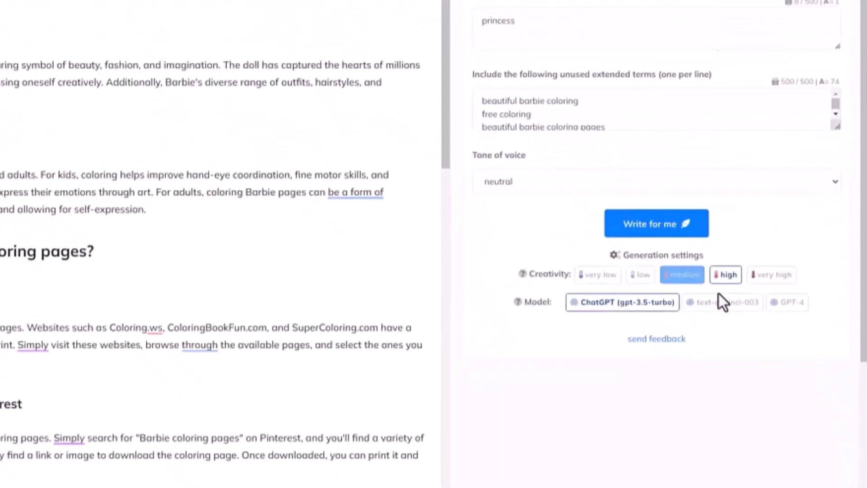
{"action": "left_click", "coordinate": [785, 301]}
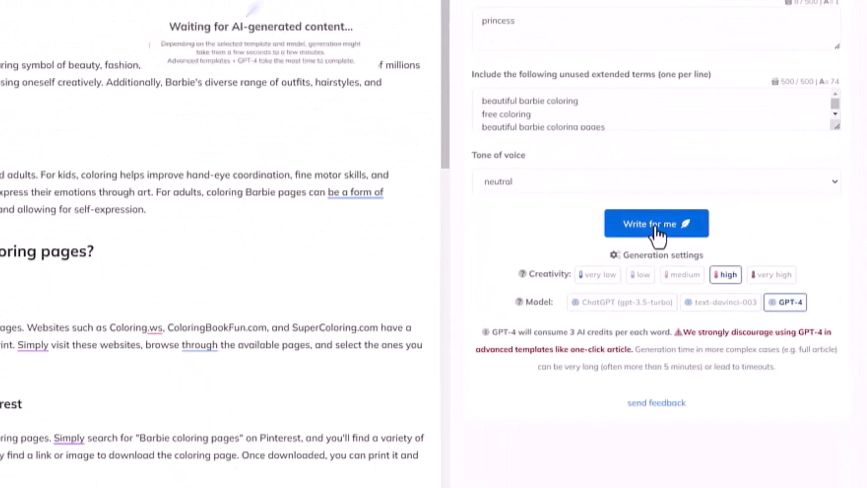
{"action": "left_click", "coordinate": [656, 223]}
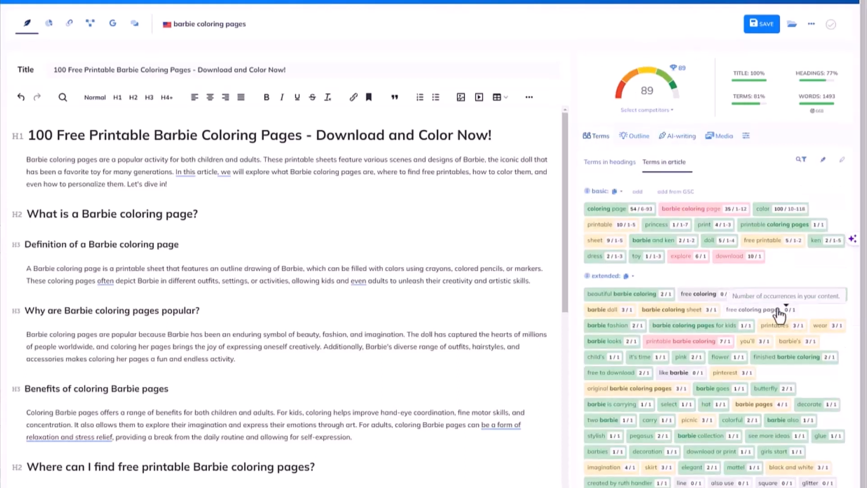
Check term counts in the Terms list, then browse the AI writing templates again.
{"action": "scroll", "scroll_direction": "down", "scroll_amount": 3}
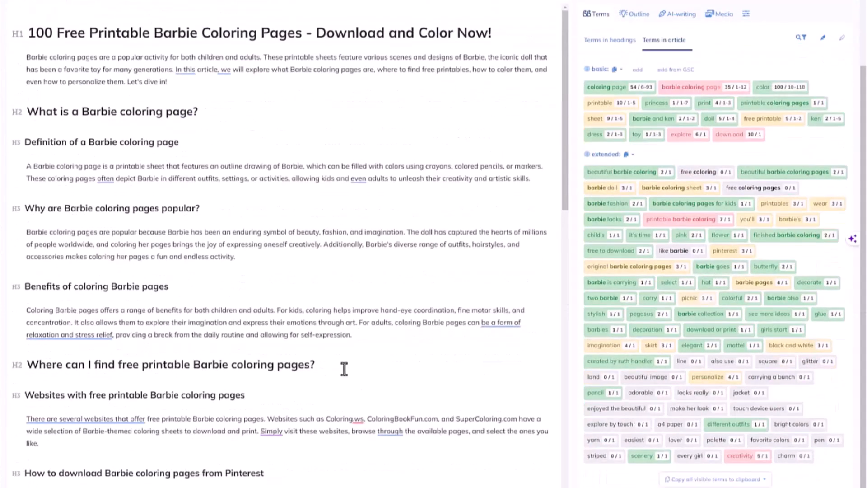
{"action": "left_click", "coordinate": [677, 136]}
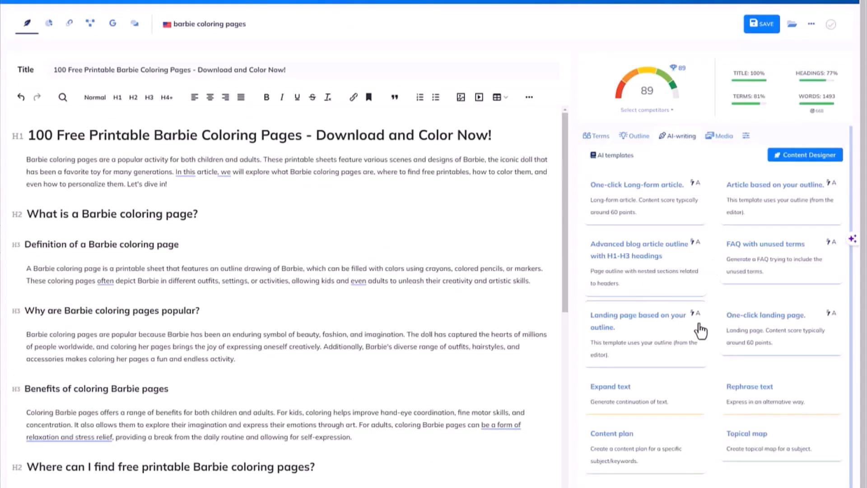
{"action": "scroll", "scroll_direction": "down", "scroll_amount": 3}
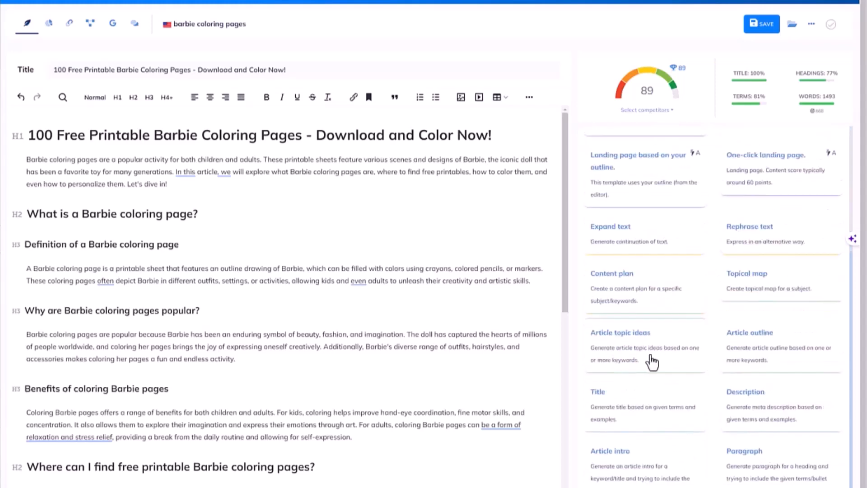
{"action": "scroll", "scroll_direction": "down", "scroll_amount": 3}
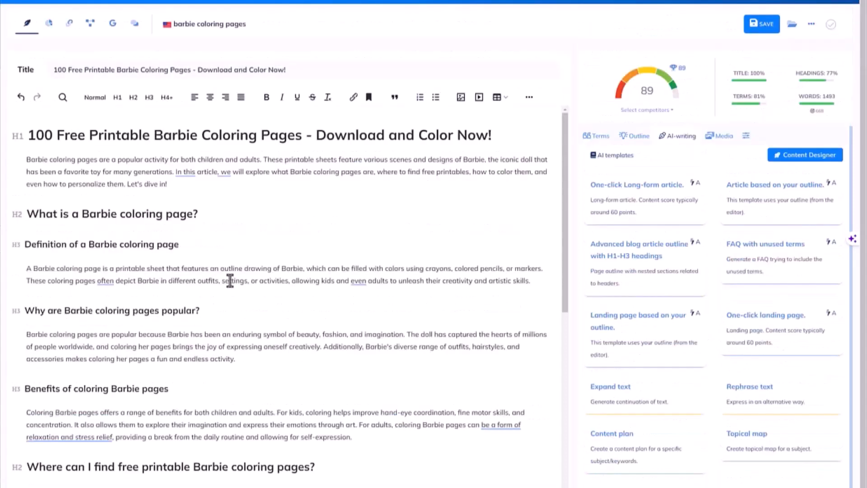
{"action": "mouse_move", "coordinate": [636, 21]}
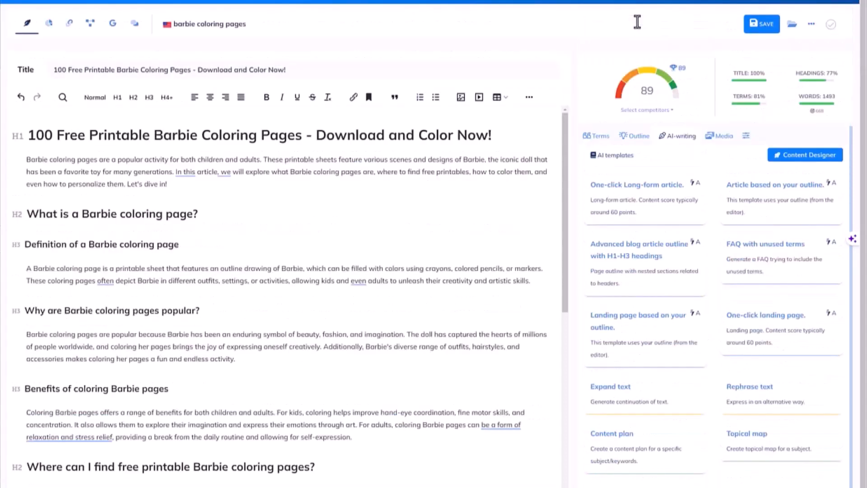
{"action": "mouse_move", "coordinate": [331, 189]}
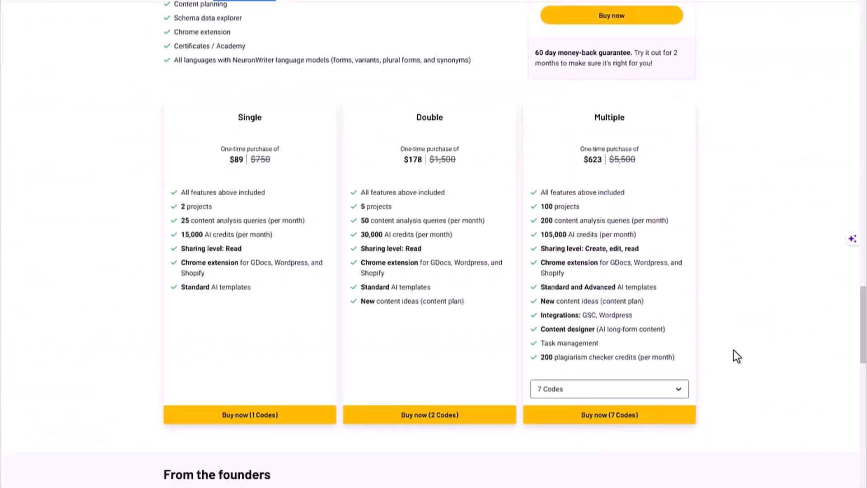
{"action": "mouse_move", "coordinate": [248, 139]}
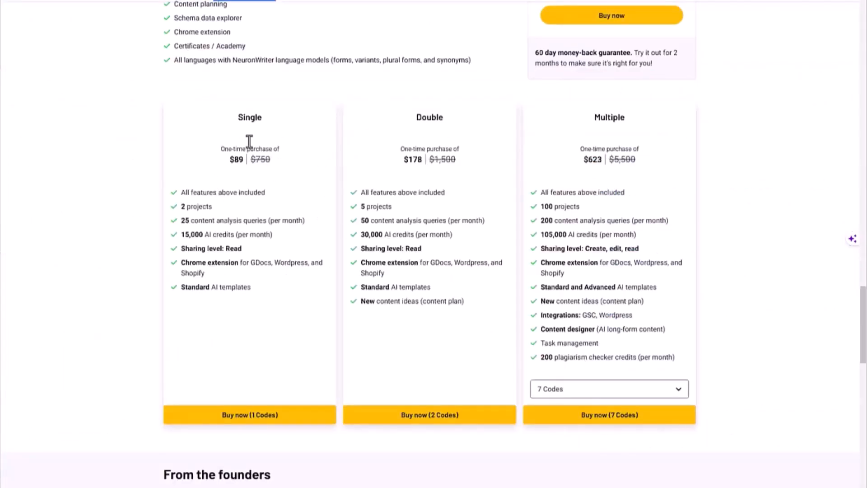
{"action": "mouse_move", "coordinate": [326, 179]}
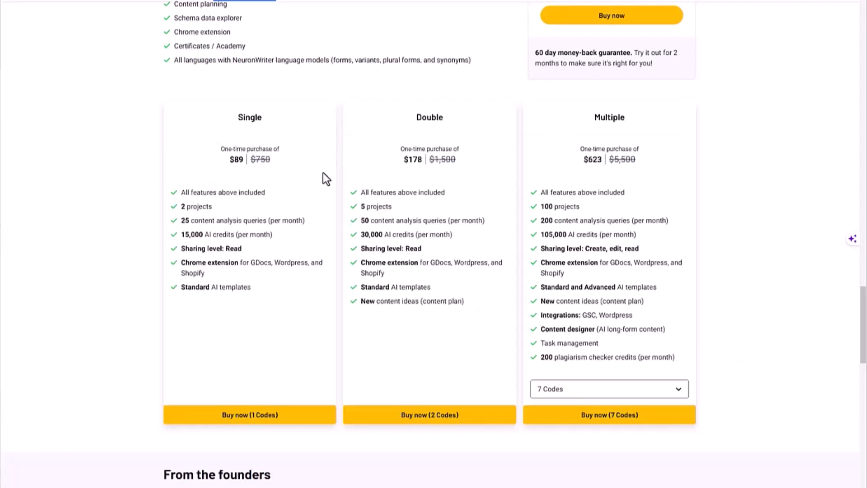
{"action": "mouse_move", "coordinate": [278, 168]}
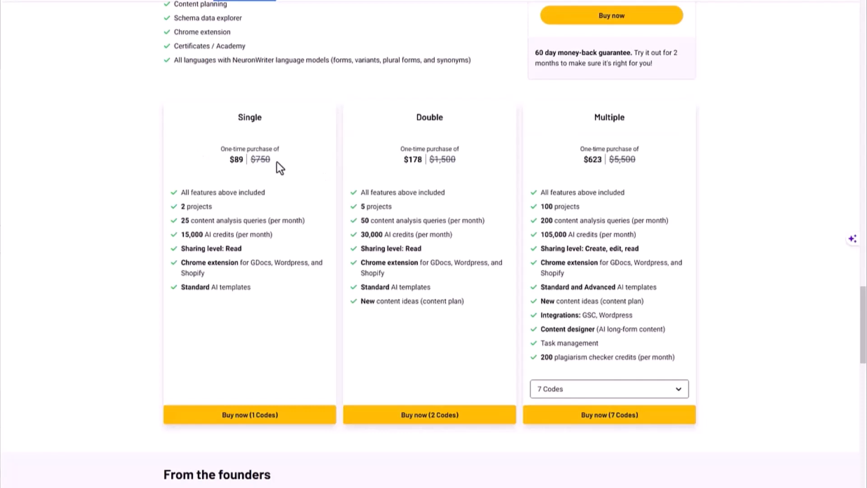
{"action": "mouse_move", "coordinate": [314, 296]}
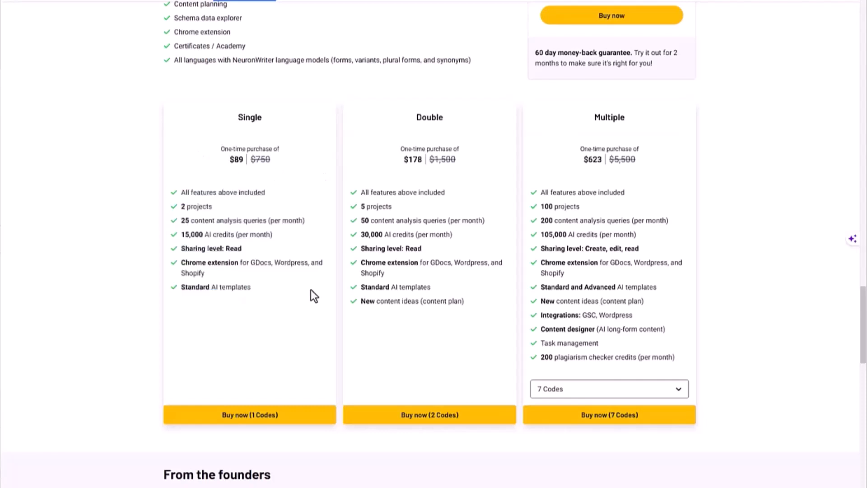
{"action": "mouse_move", "coordinate": [593, 262]}
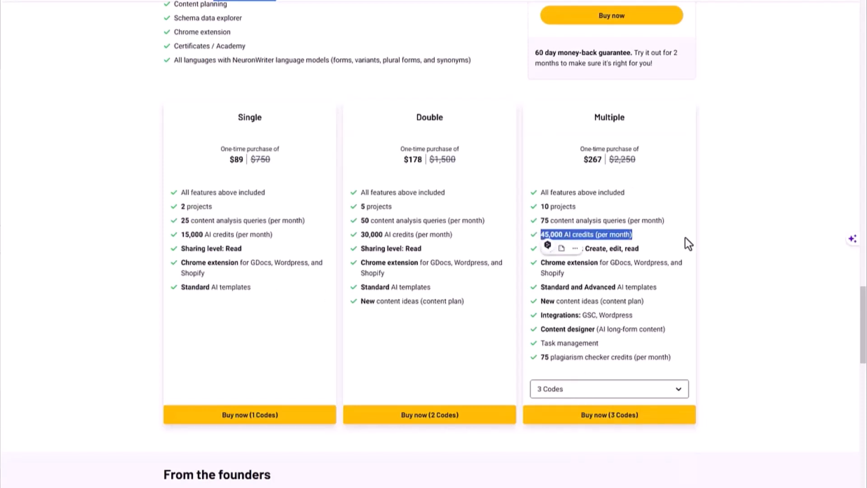
{"action": "mouse_move", "coordinate": [649, 243]}
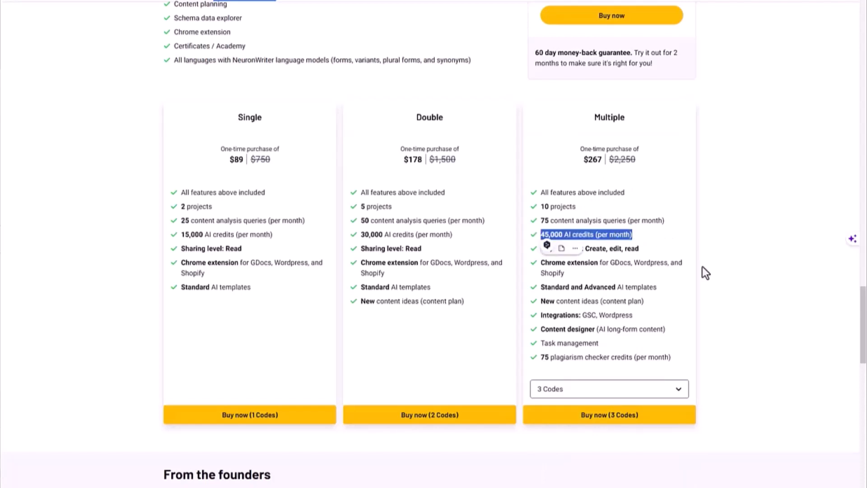
Show the code-quantity choices for AppSumo's Multiple tier, set at 3 codes for $267.
{"action": "left_click", "coordinate": [608, 388]}
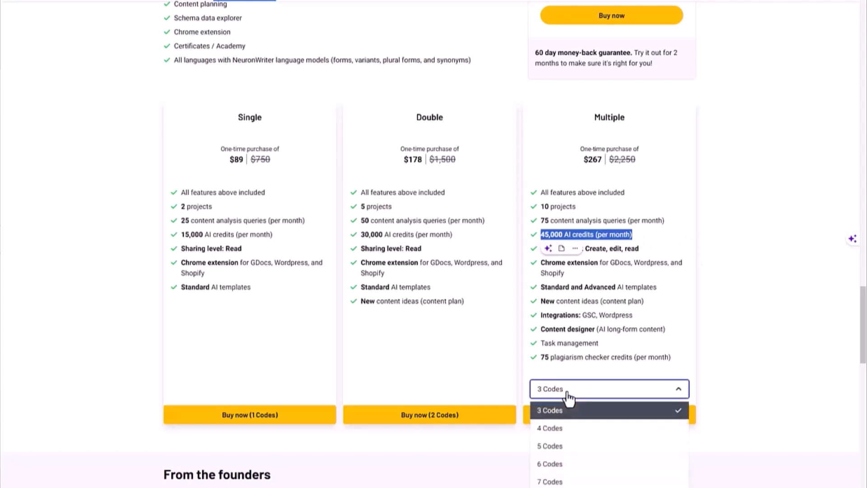